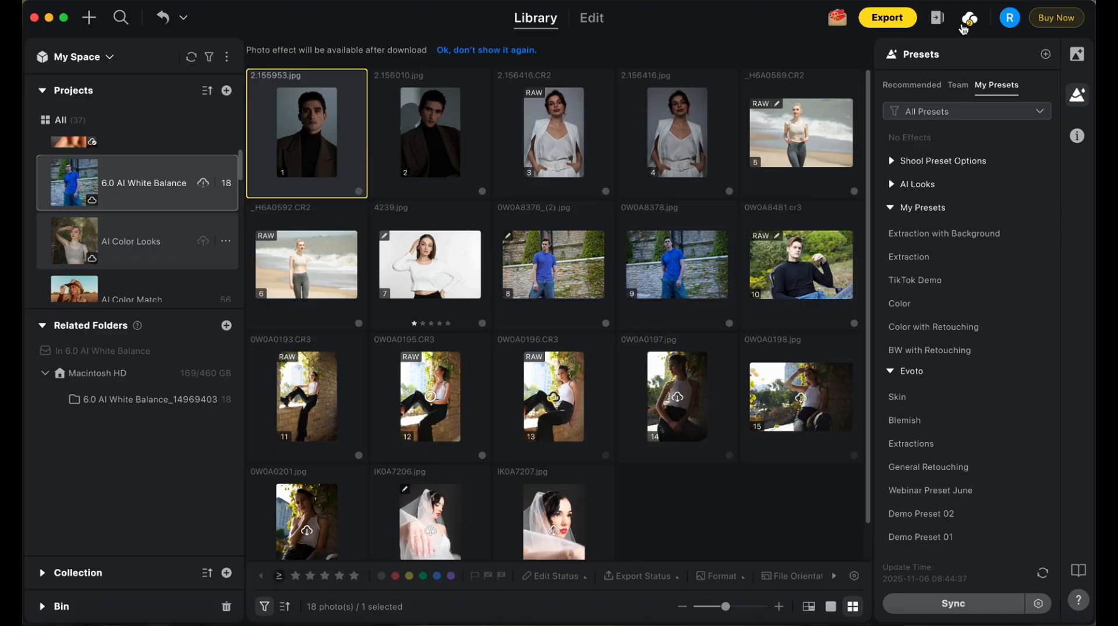
- Review the cloud syncing progress of 6.0 AI White Balance and AI Color Looks, then close it
left_click(967, 17)
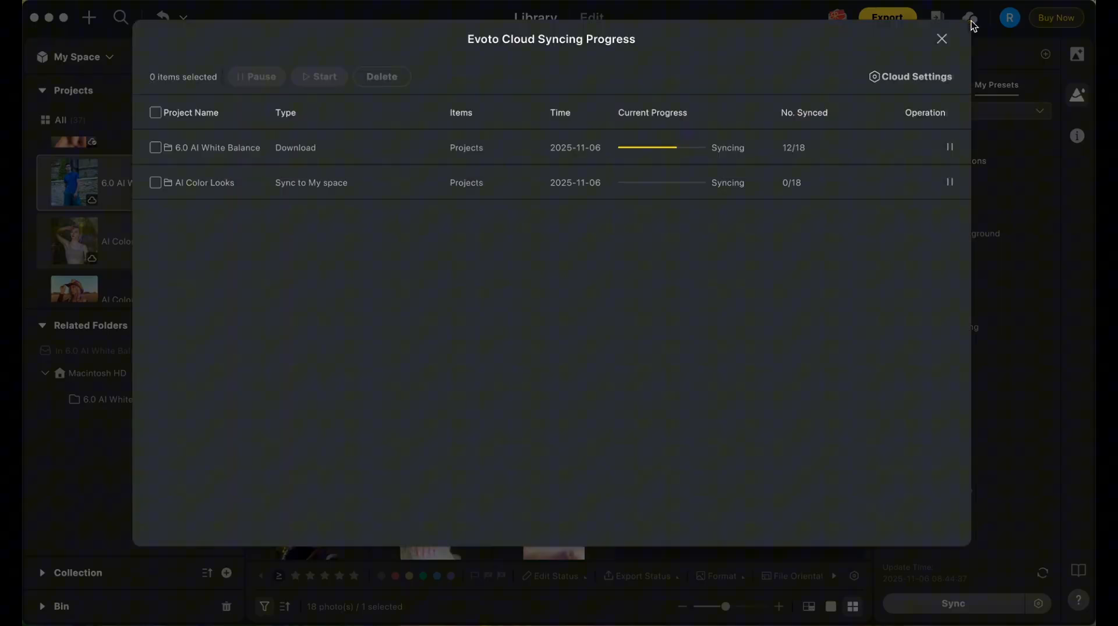
mouse_move(872, 98)
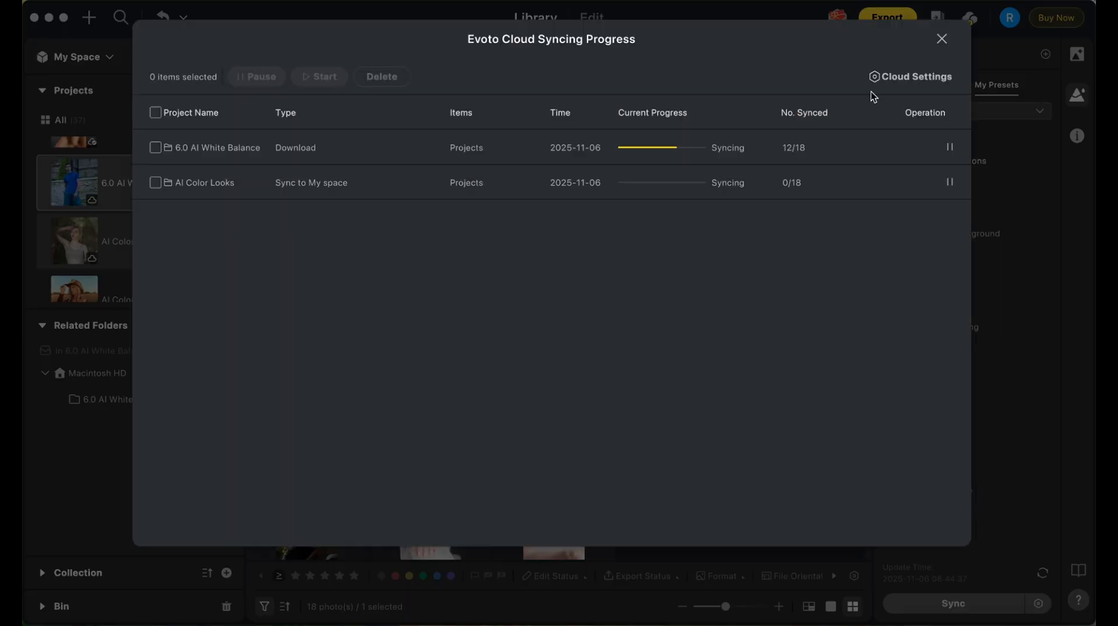
left_click(941, 38)
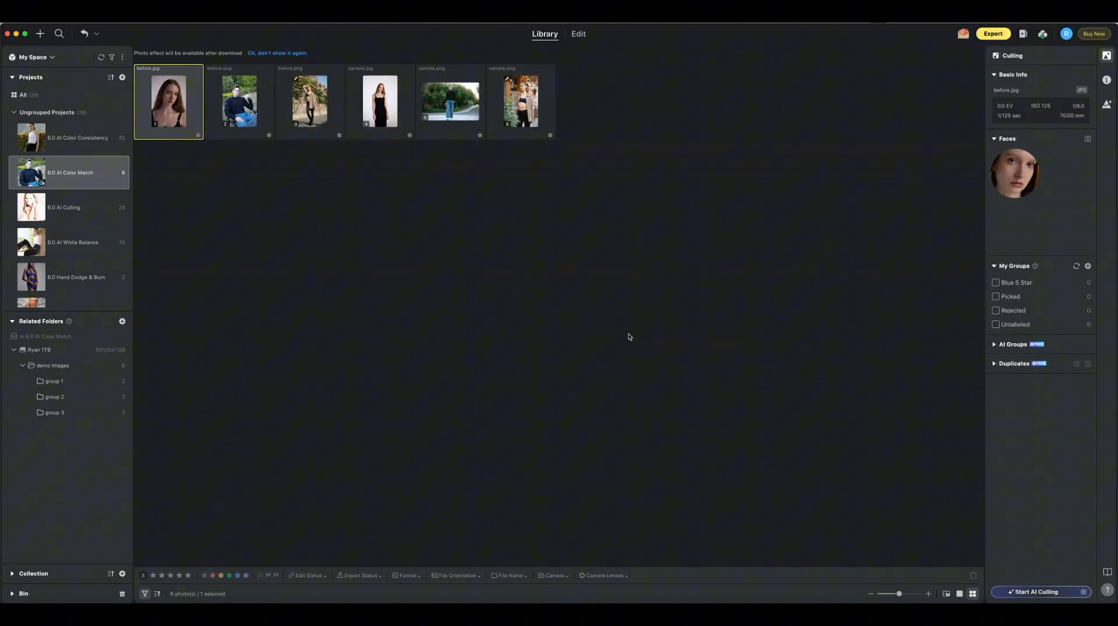
- Sync AI Shadow Retain to My Space and agree to enable cloud storage
left_click(1038, 592)
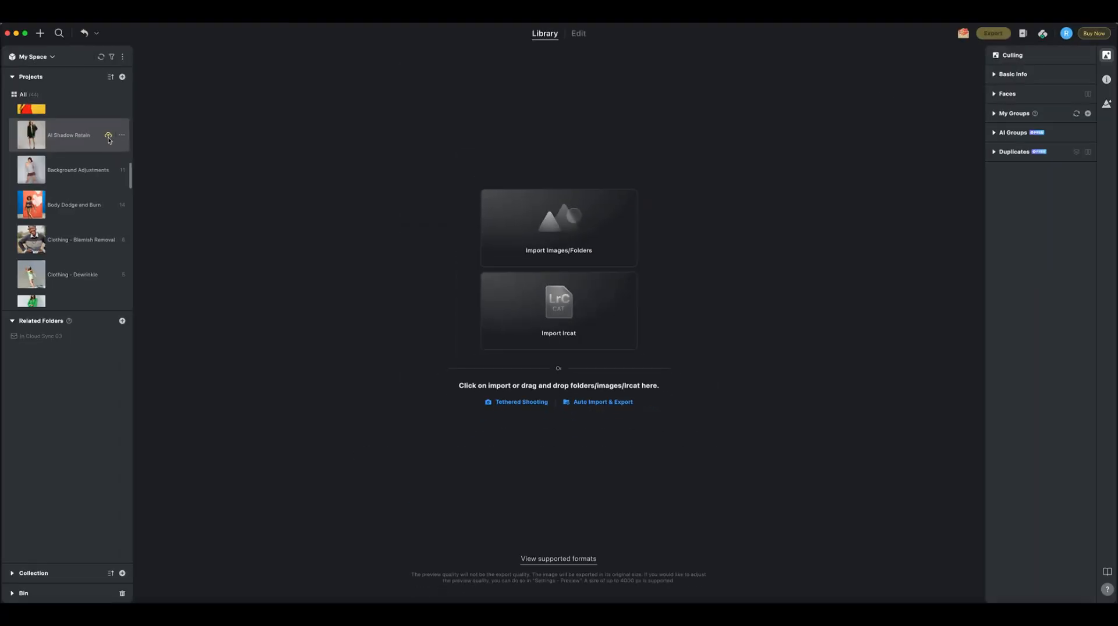
left_click(109, 135)
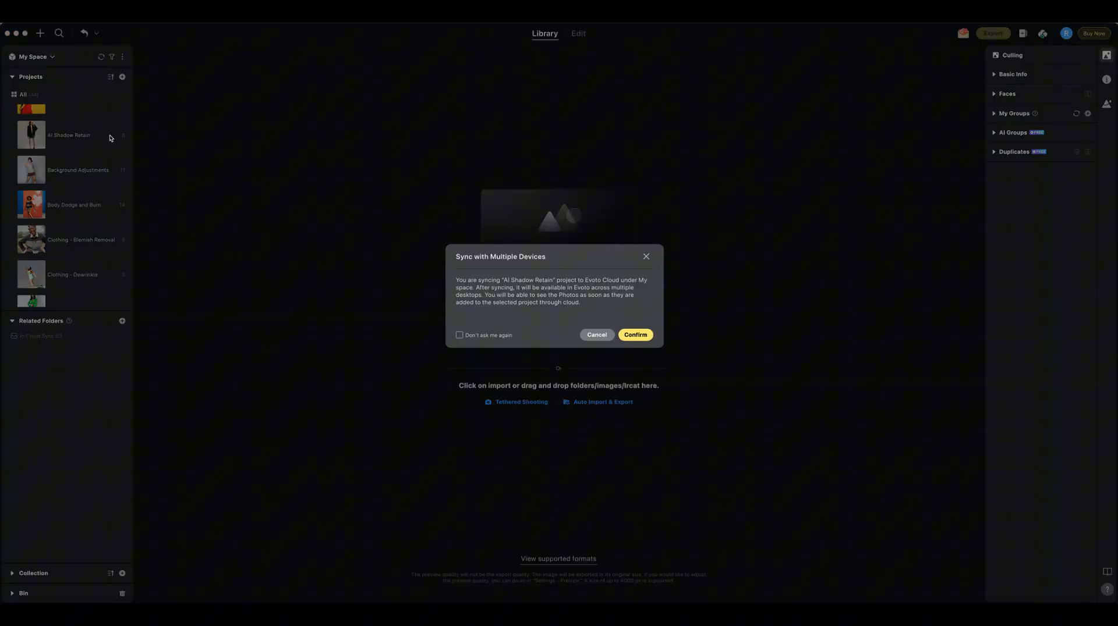
mouse_move(330, 255)
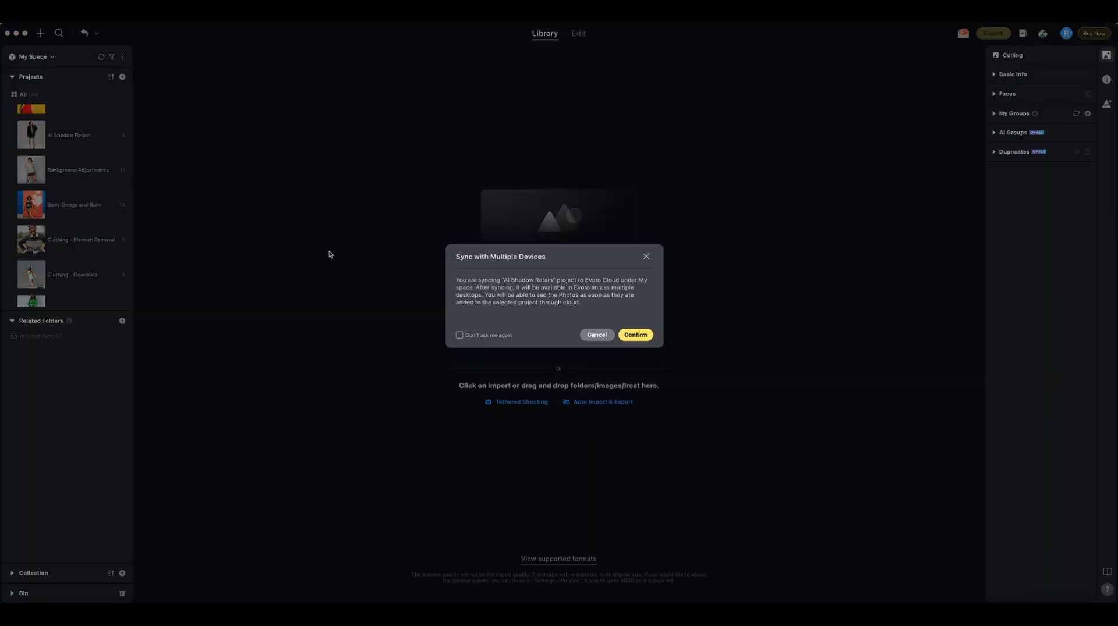
left_click(633, 336)
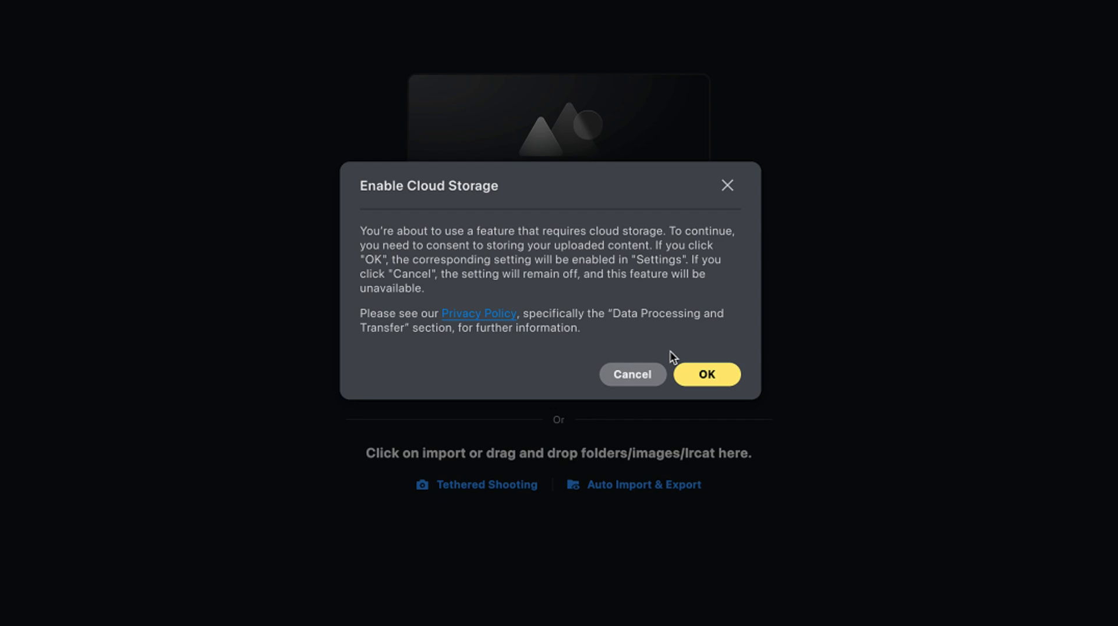
mouse_move(585, 340)
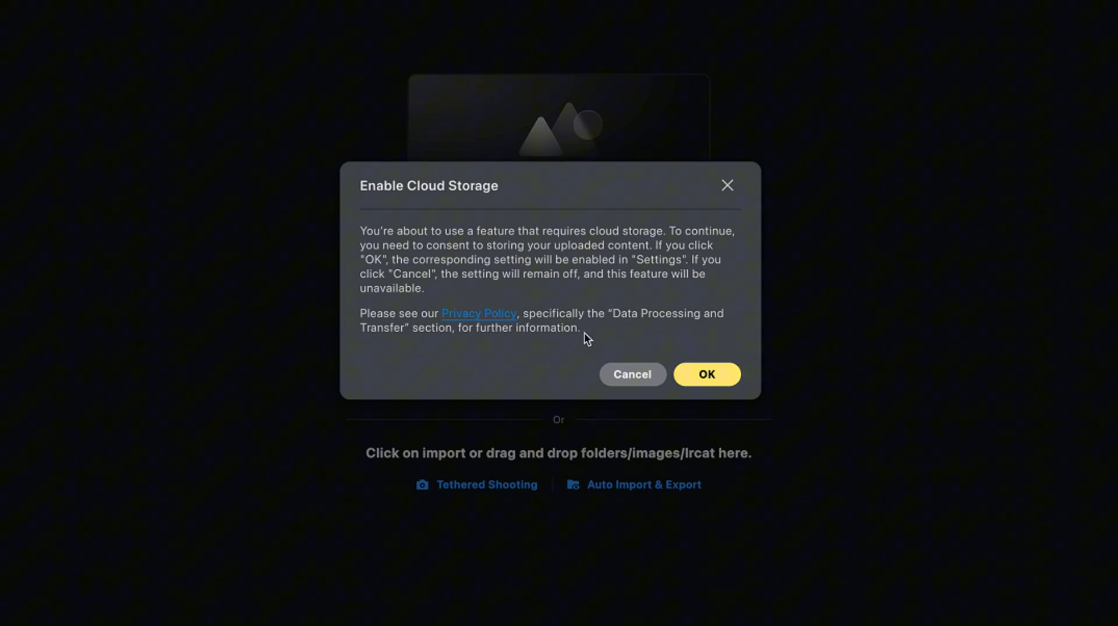
left_click(705, 374)
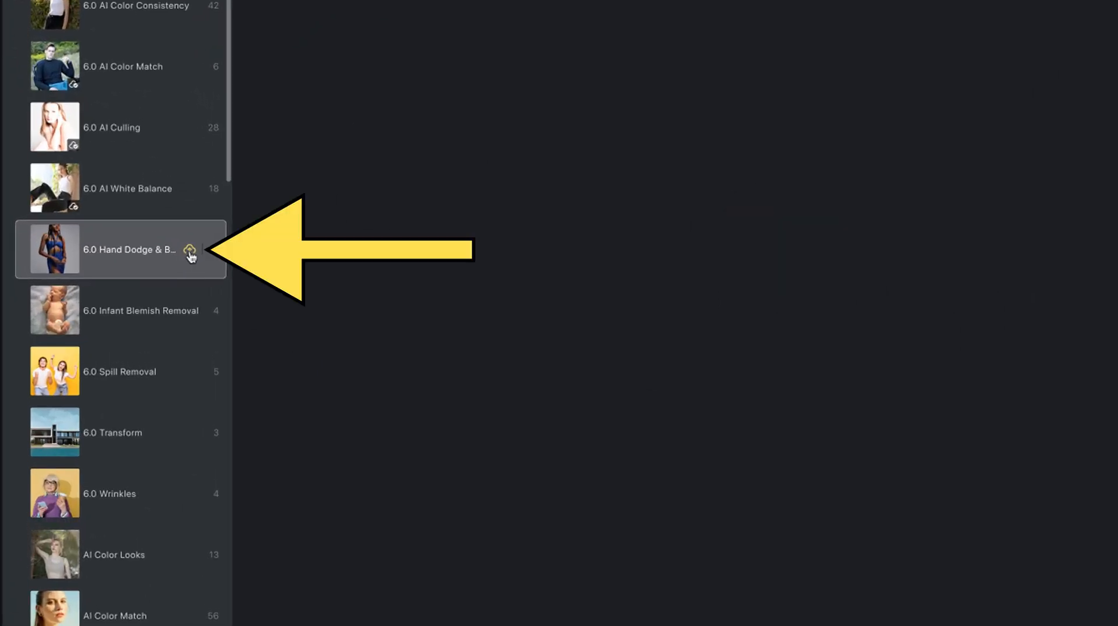
- Create a project named New Cloud under My Space with Sync with Multiple Devices enabled
left_click(128, 250)
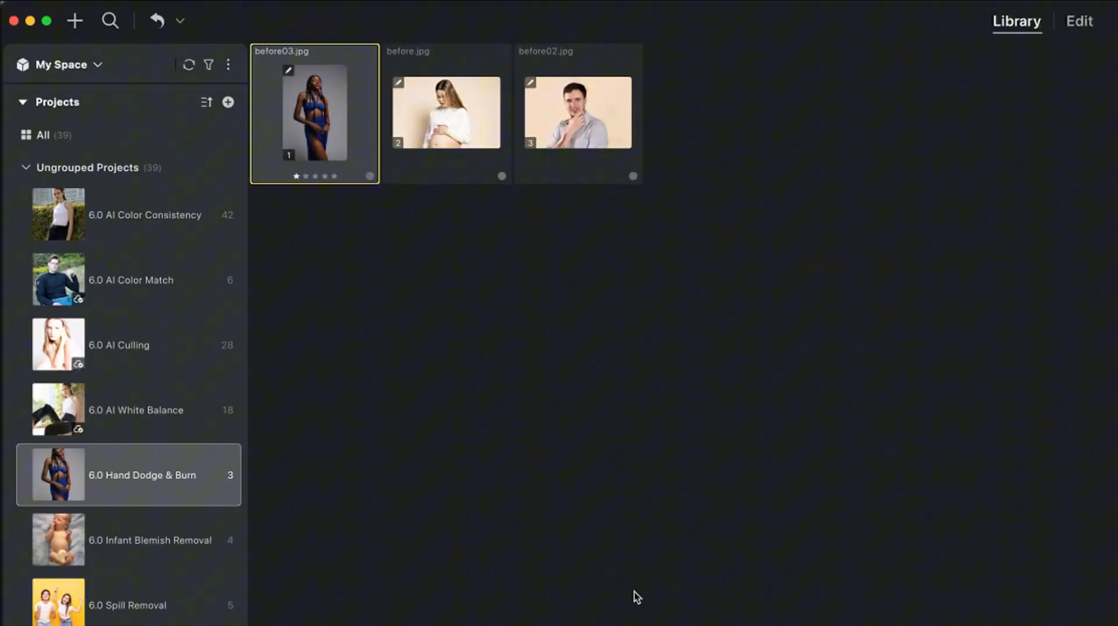
left_click(60, 64)
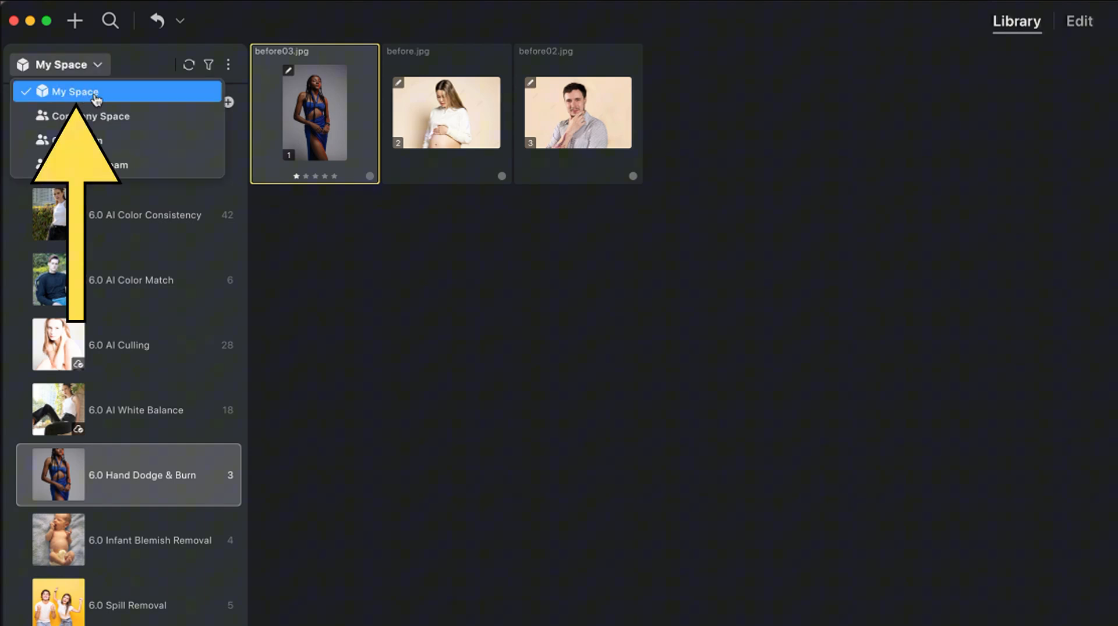
left_click(75, 90)
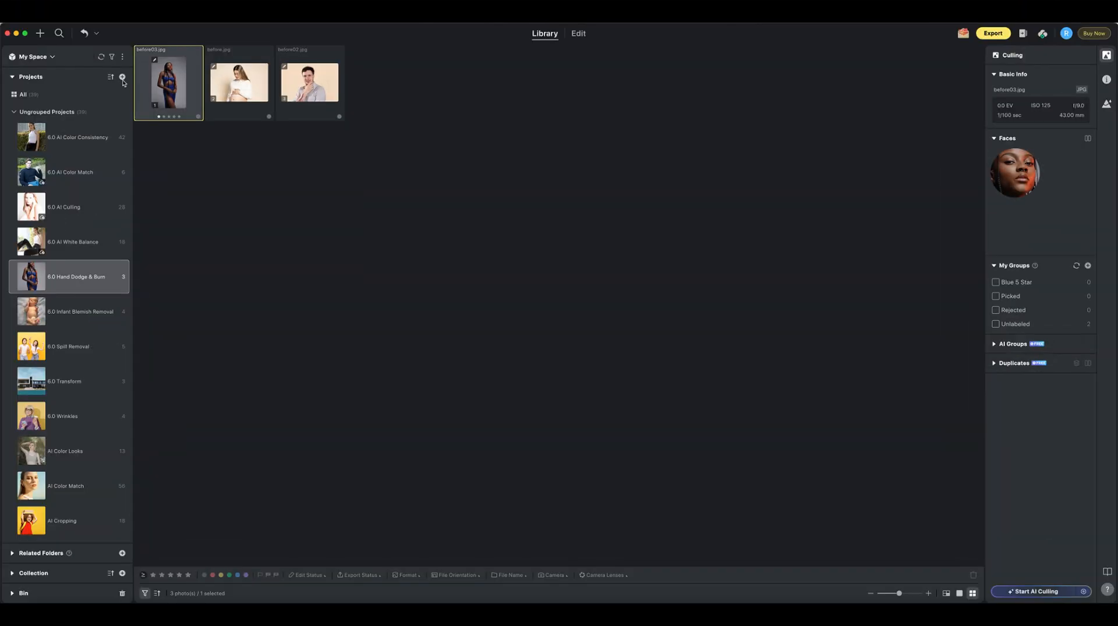
left_click(122, 77)
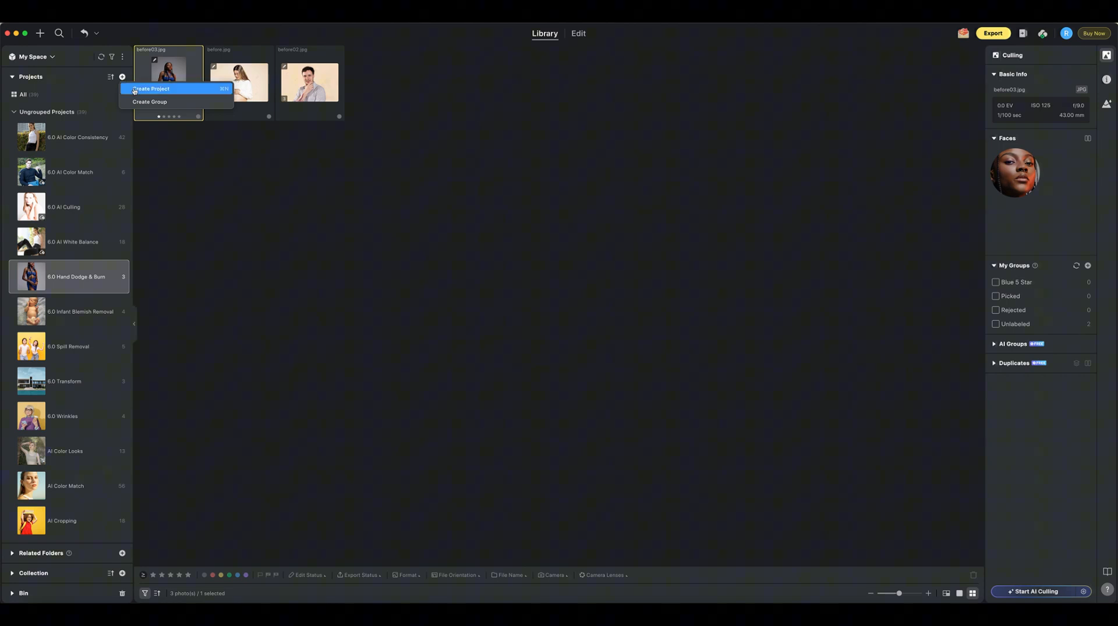
left_click(150, 88)
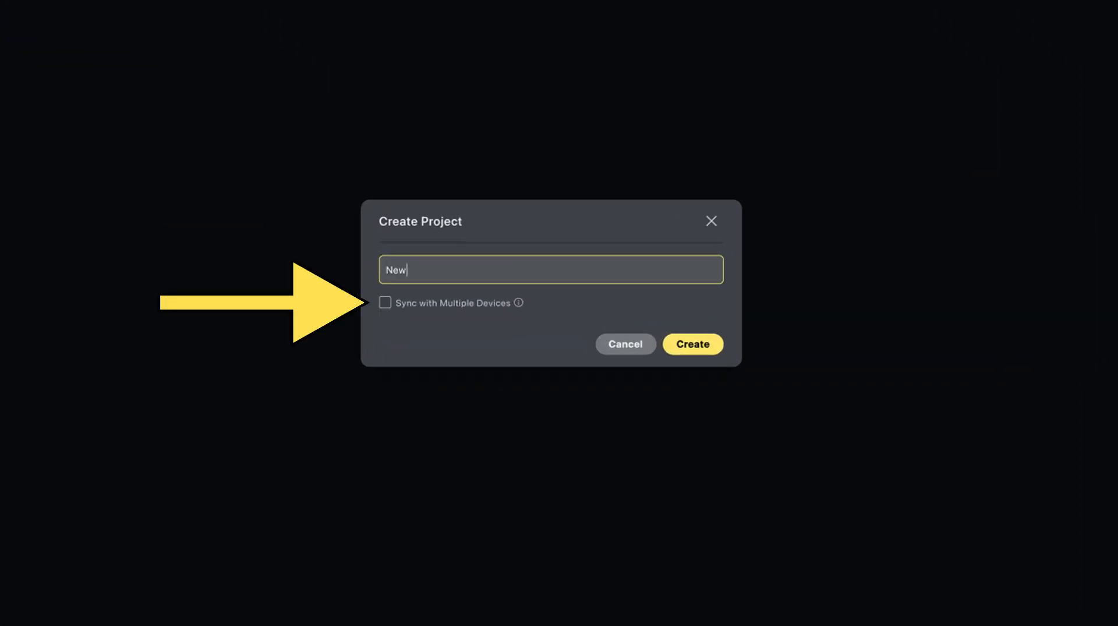
type("Cloud")
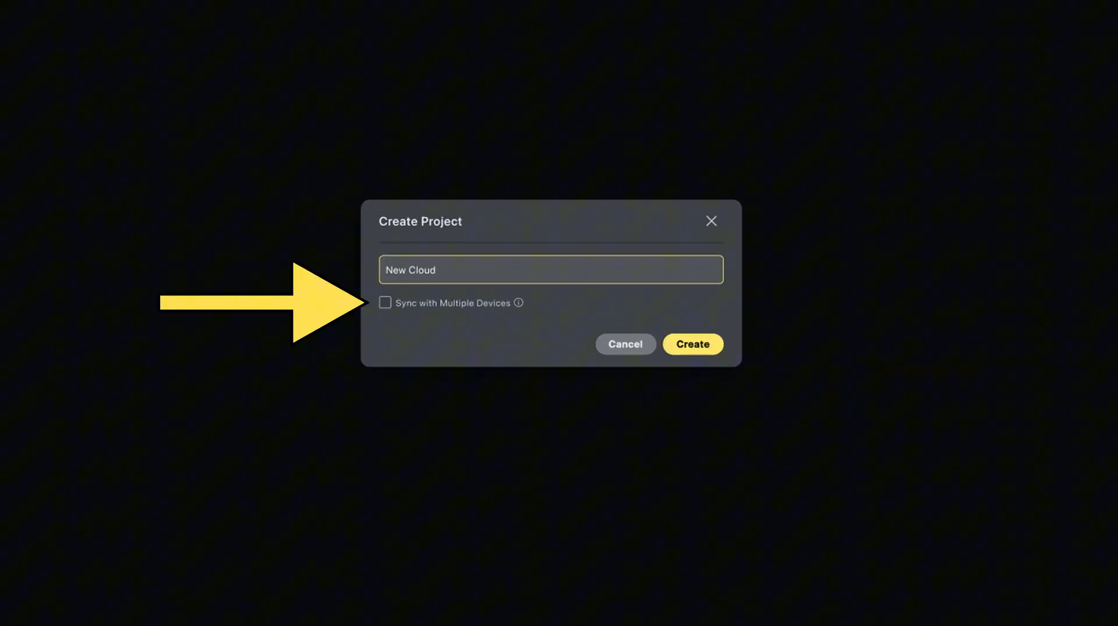
left_click(384, 302)
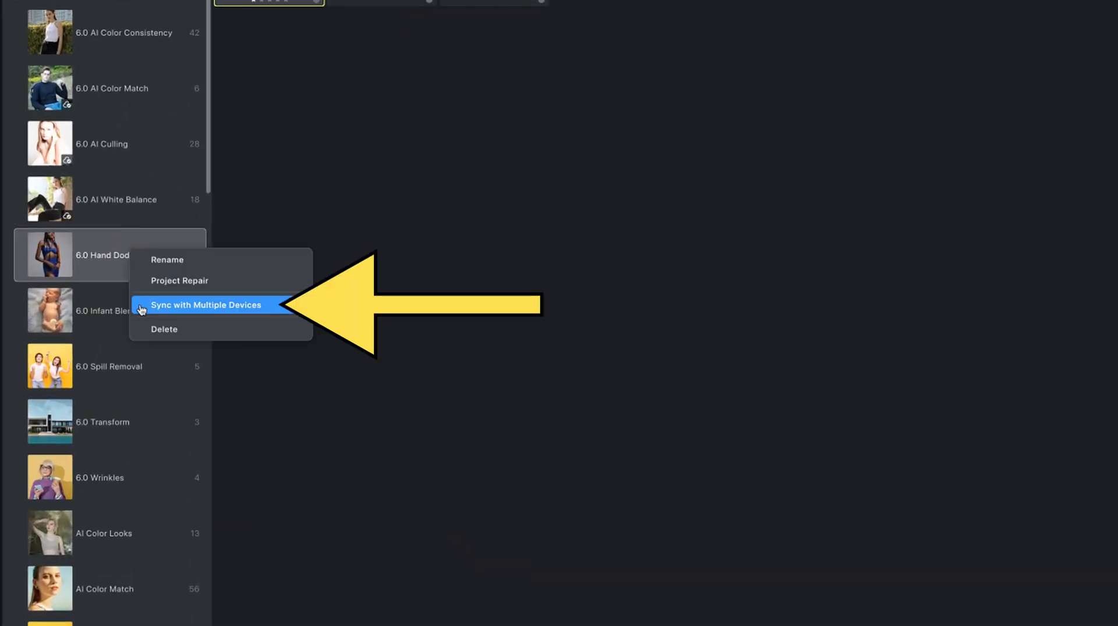
- Turn on Sync with Multiple Devices for 6.0 Hand Dodge & Burn
left_click(206, 306)
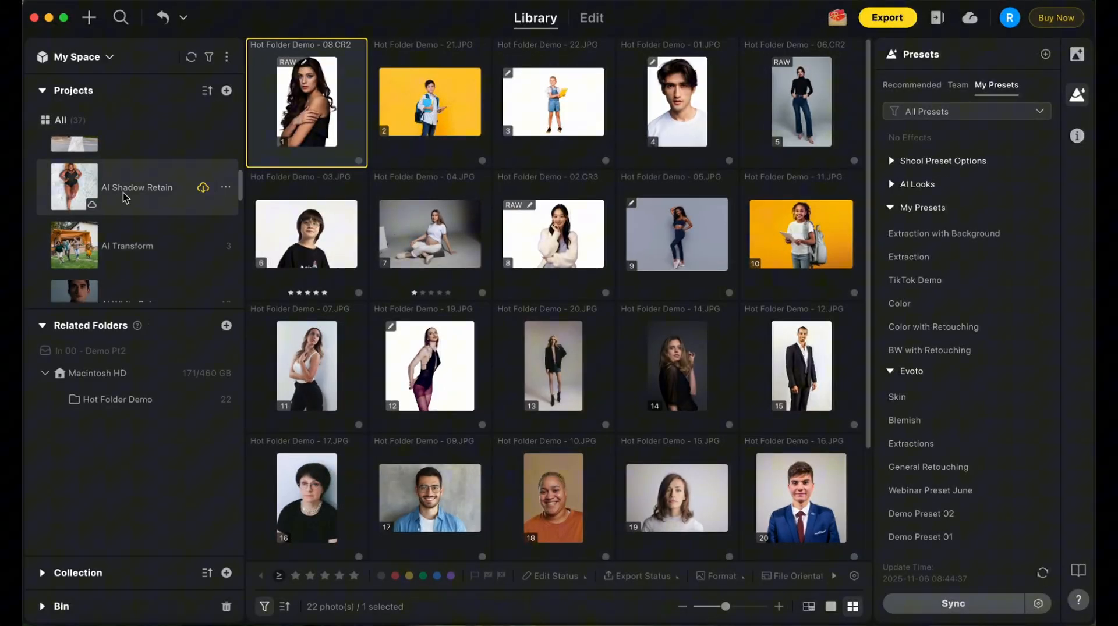
- Batch download the AI Cropping and AI Culling projects from the cloud
left_click(203, 187)
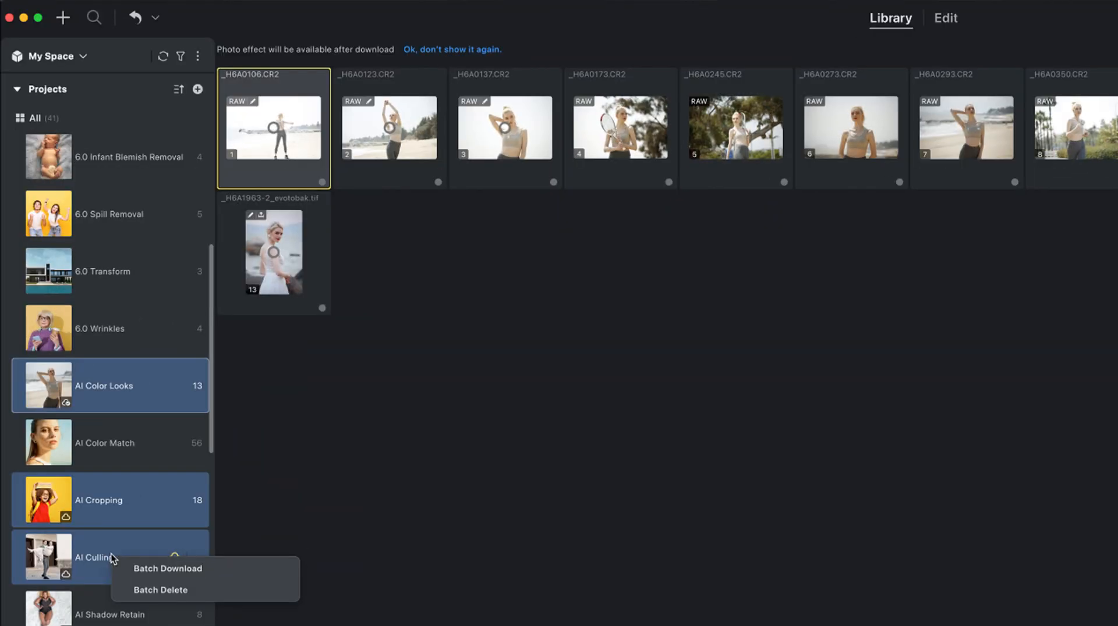
mouse_move(128, 568)
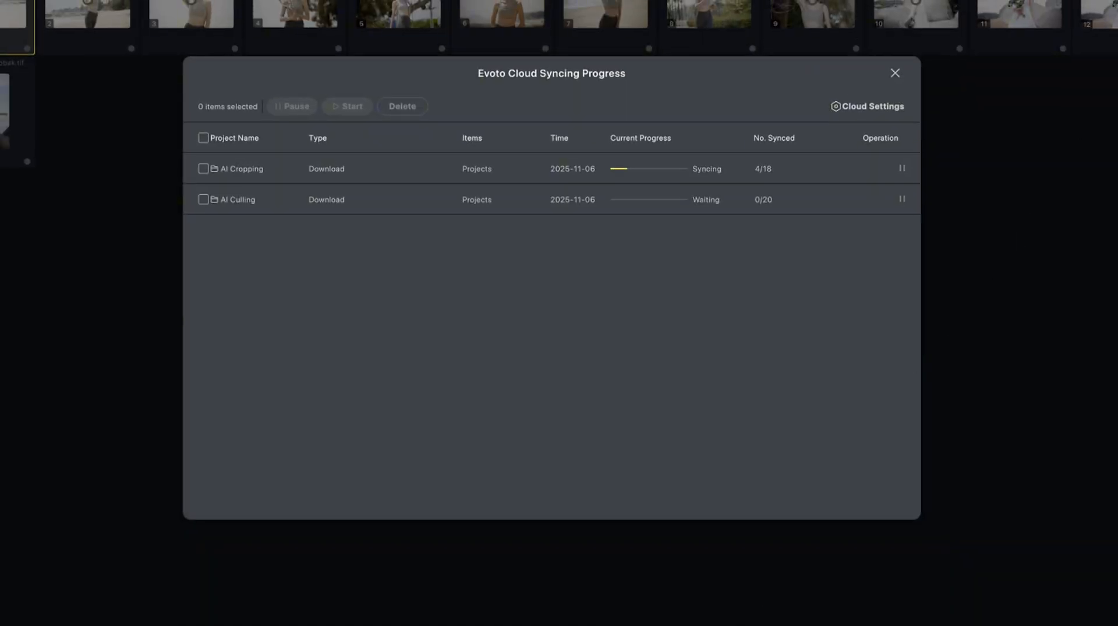
- Show the cloud version history of AI Culling - 3.jpg from the MacBook Air and iMac
left_click(894, 72)
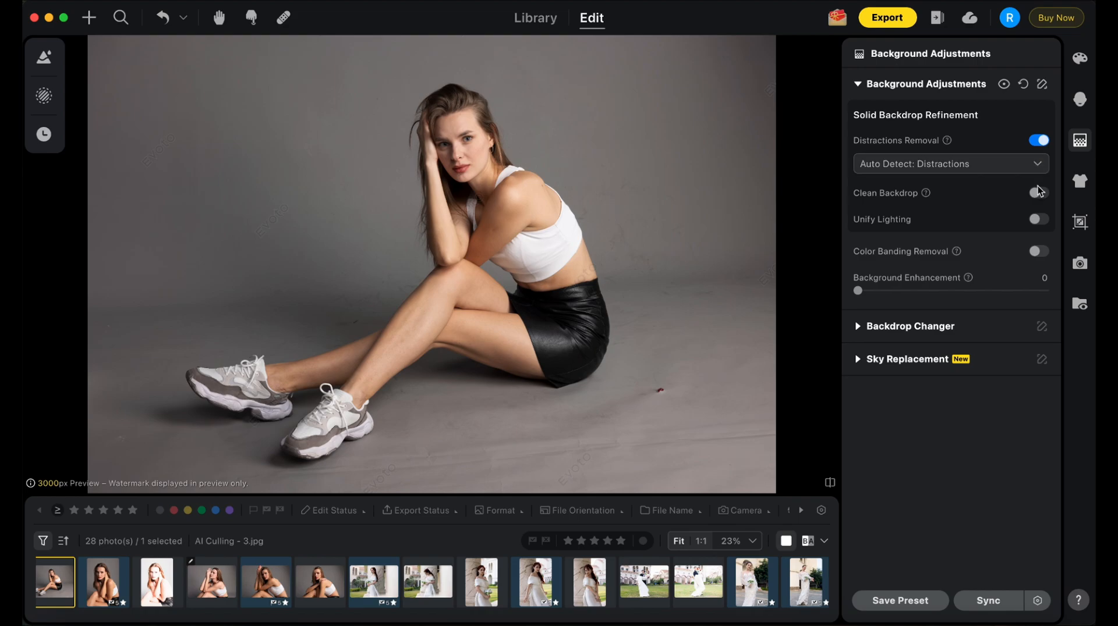
left_click(544, 17)
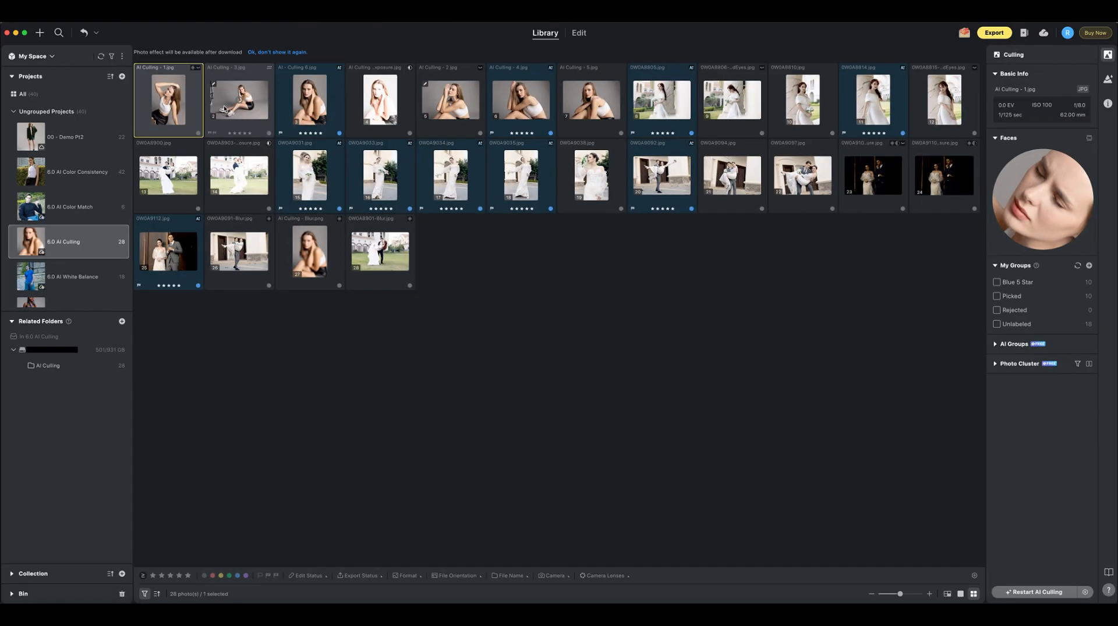
double_click(238, 98)
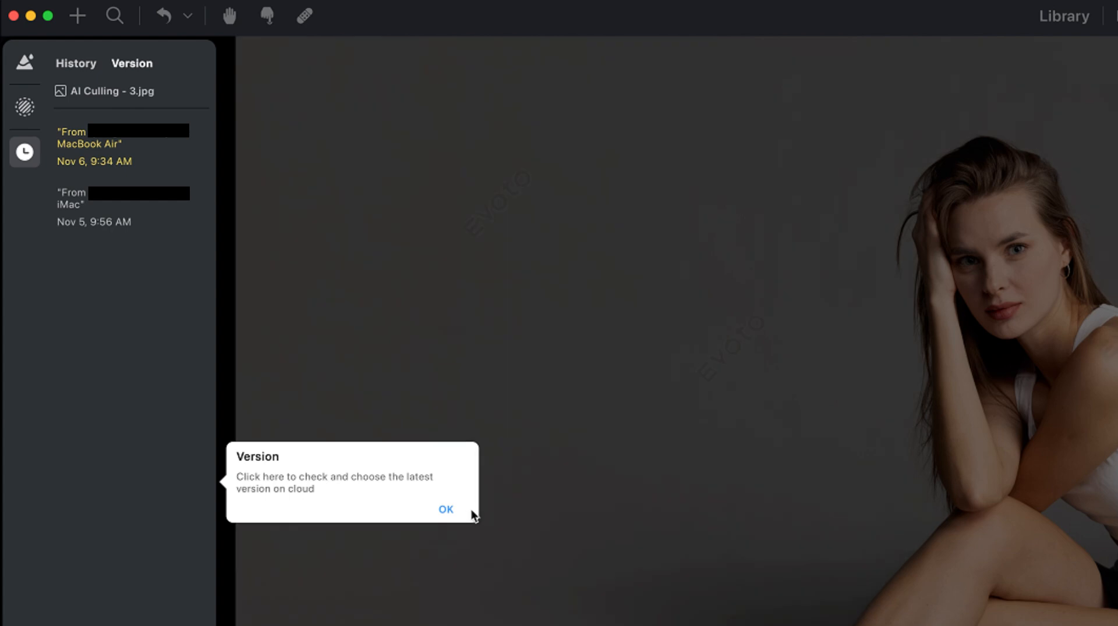
left_click(446, 511)
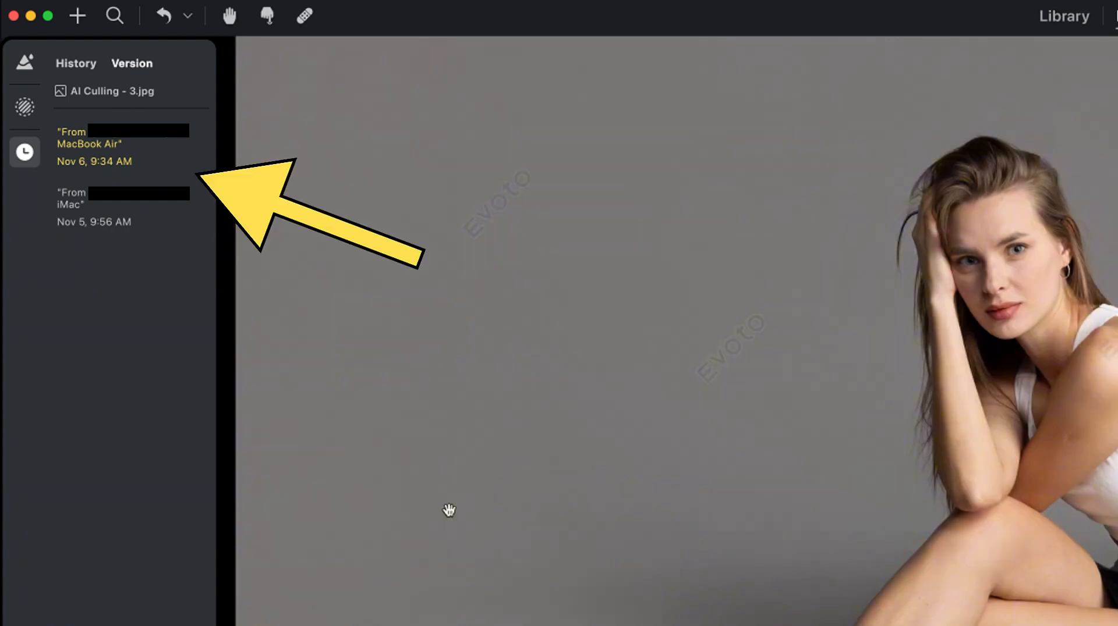
mouse_move(214, 276)
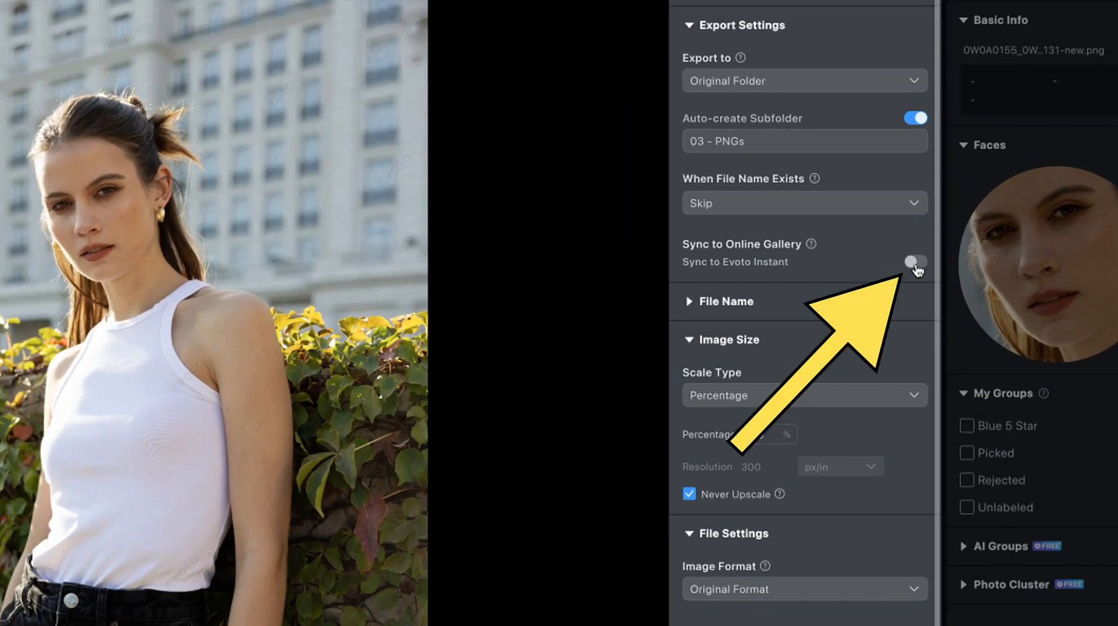
- Switch on Sync to Online Gallery (Evoto Instant) in Export Settings
left_click(915, 262)
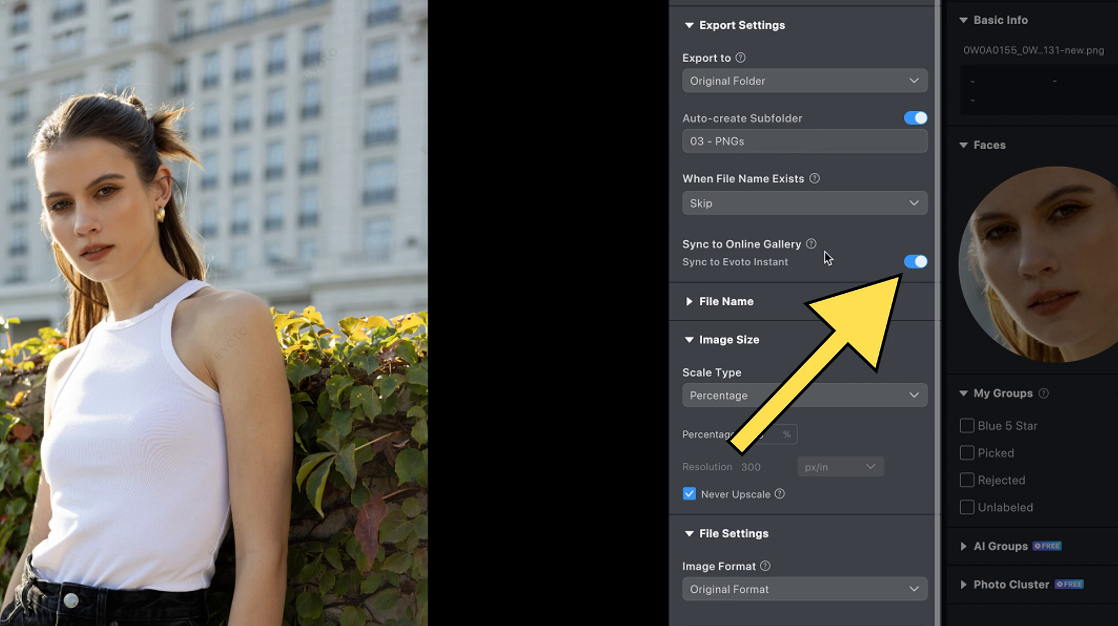
mouse_move(811, 245)
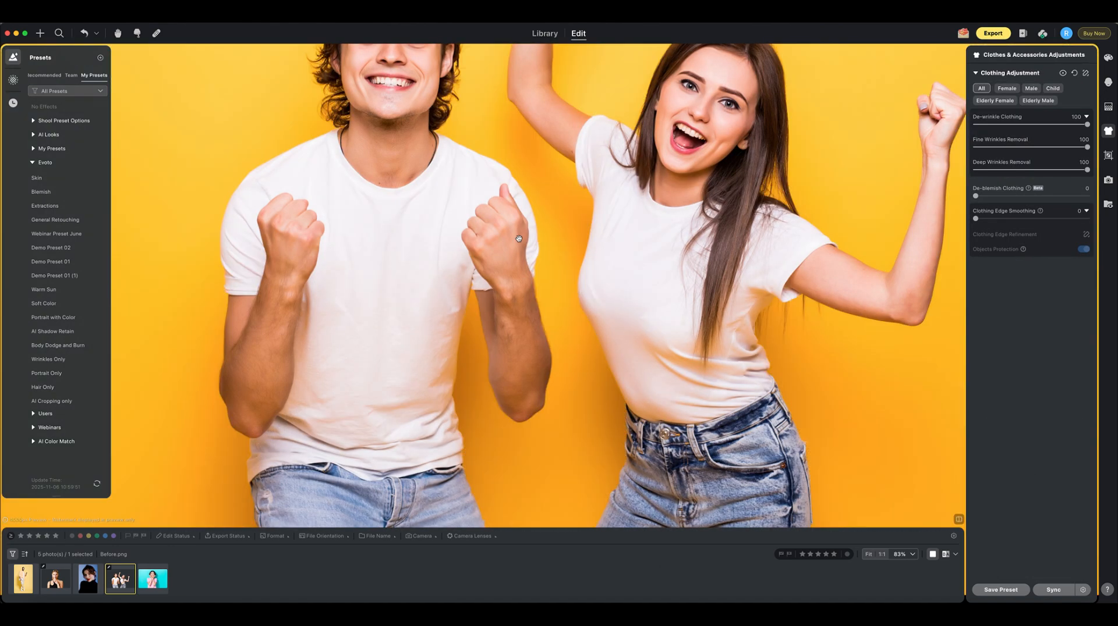
- Sync 6.0 Spill Removal to My Space and check its syncing progress
left_click(22, 578)
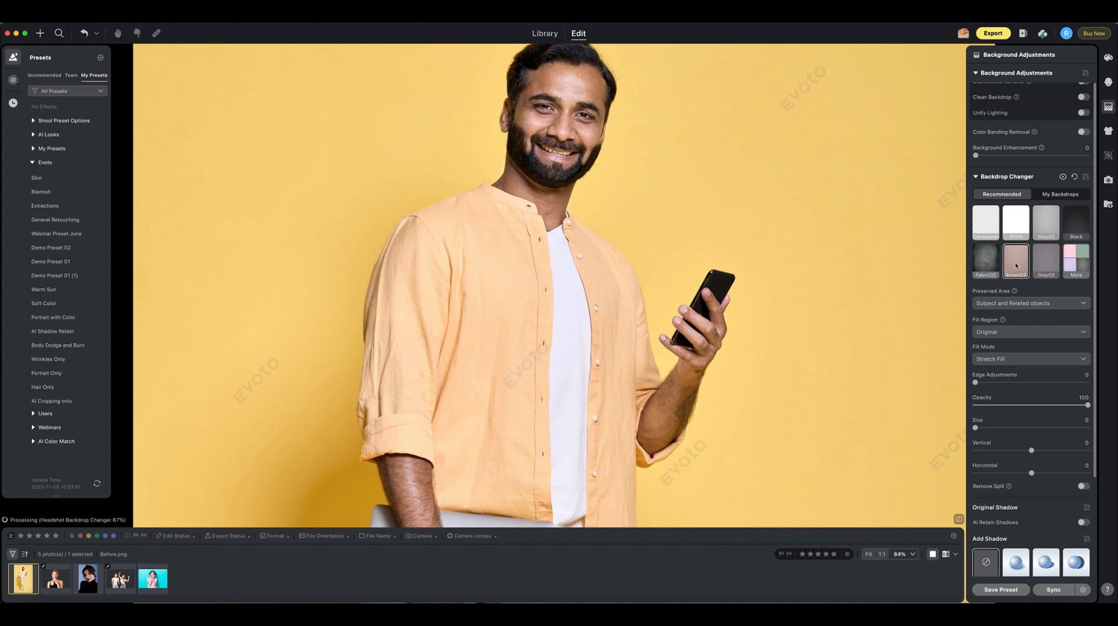
left_click(1015, 260)
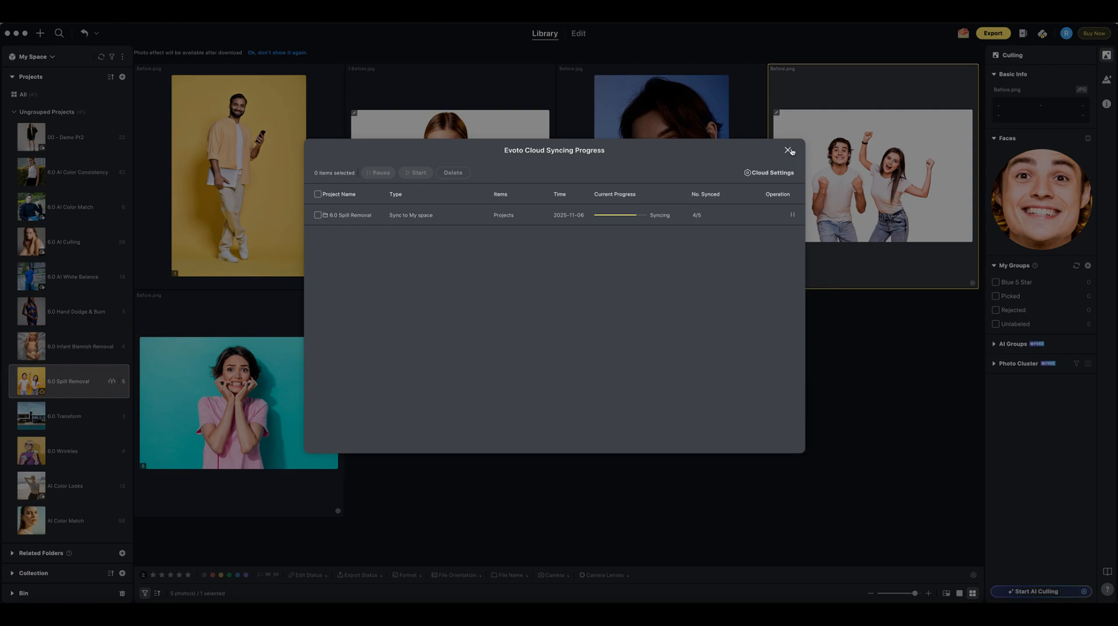
- Reach the Evoto PC instructions page via Help & Support on the Evoto website
left_click(788, 151)
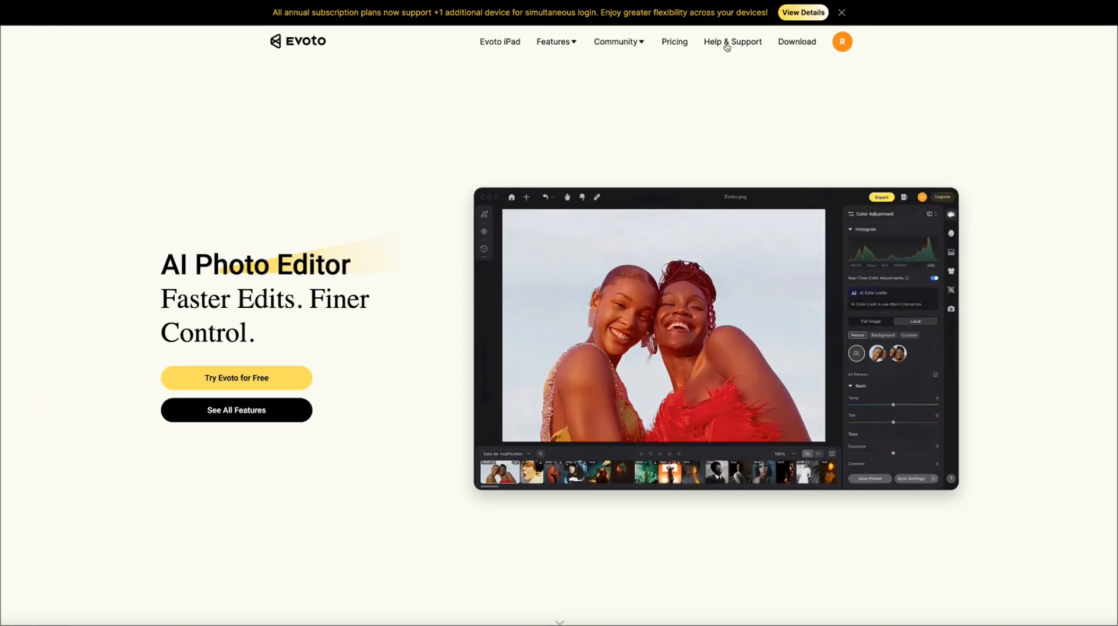
left_click(732, 41)
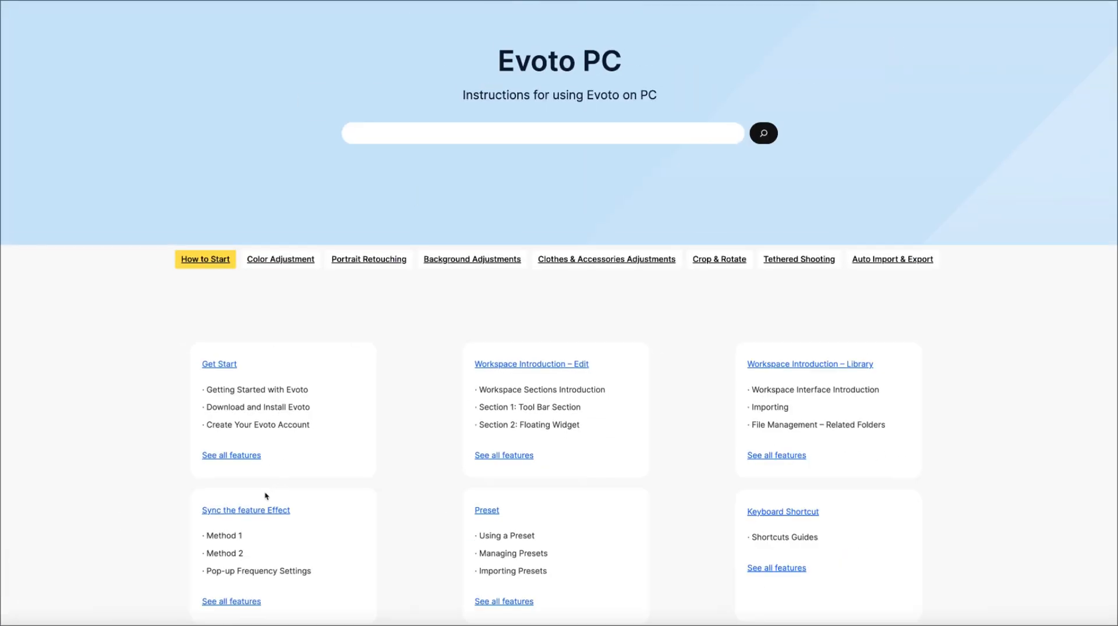